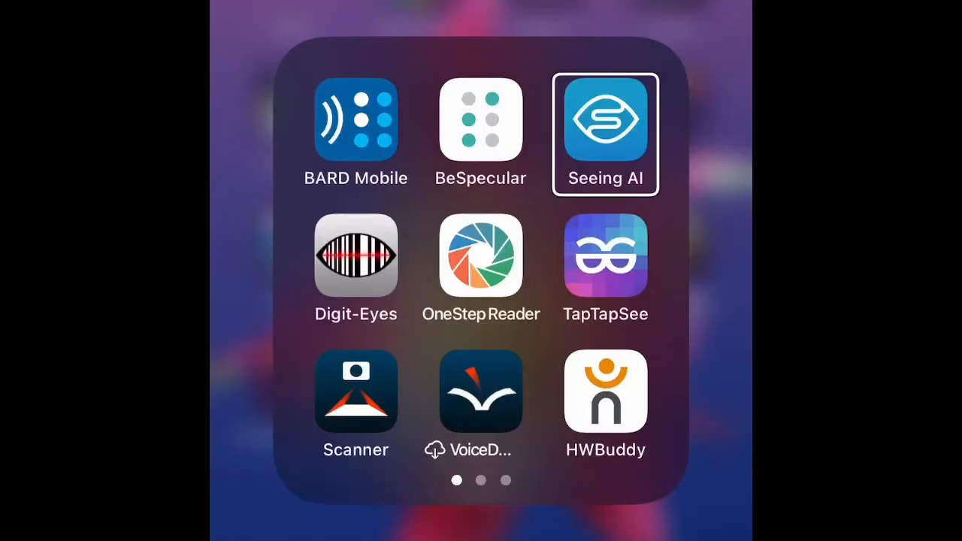
Launch OneStep Reader and capture the printed page once text is found.
left_click(480, 120)
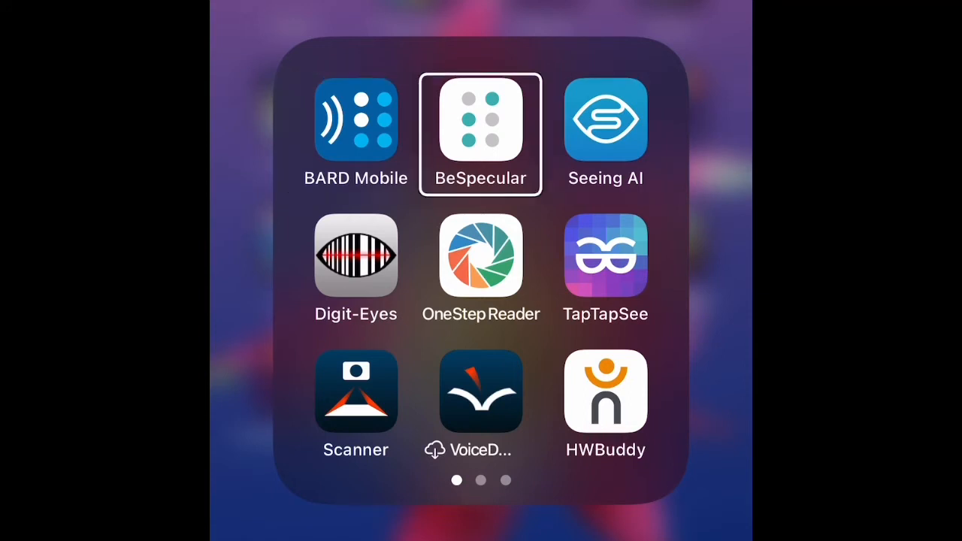
left_click(480, 258)
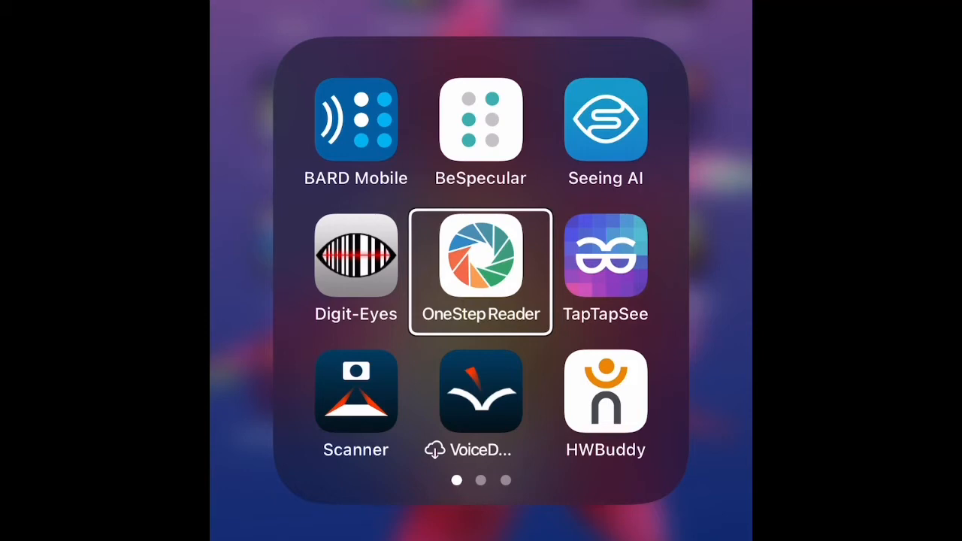
left_click(480, 265)
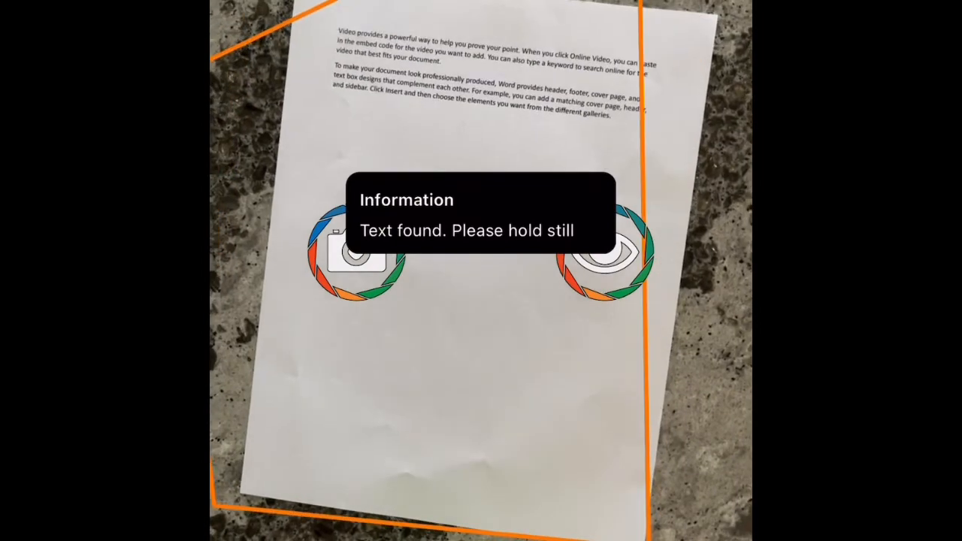
left_click(353, 259)
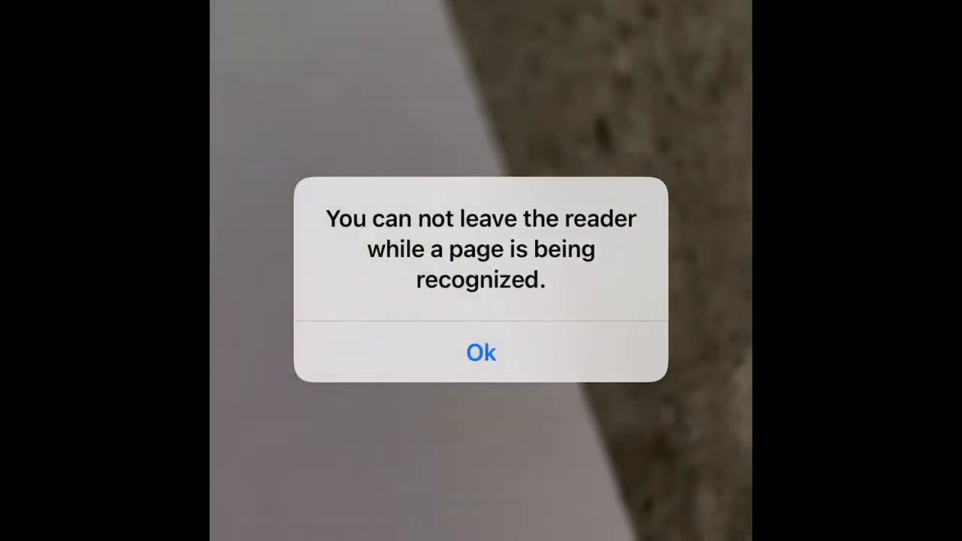
left_click(481, 352)
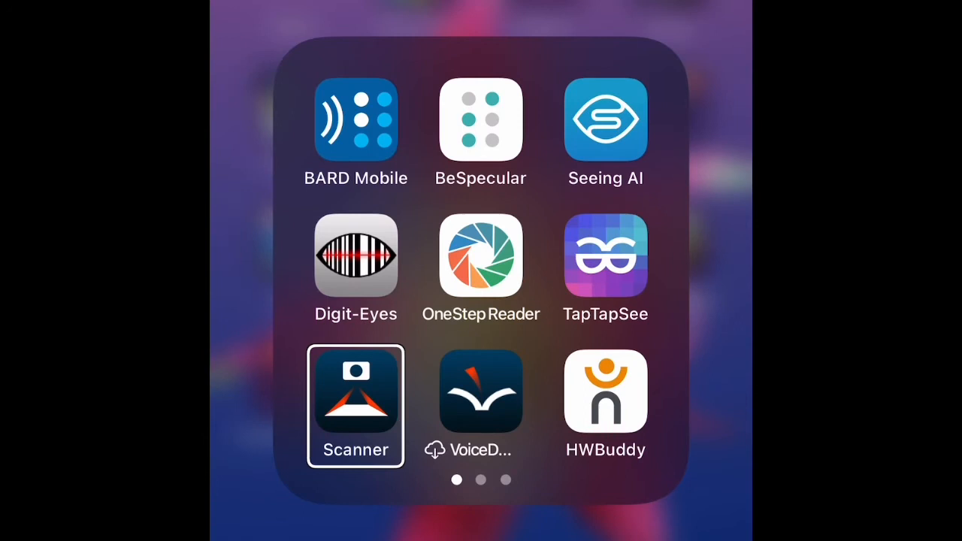
Open the Voice Dream Scanner app from the Home Screen folder.
left_click(480, 257)
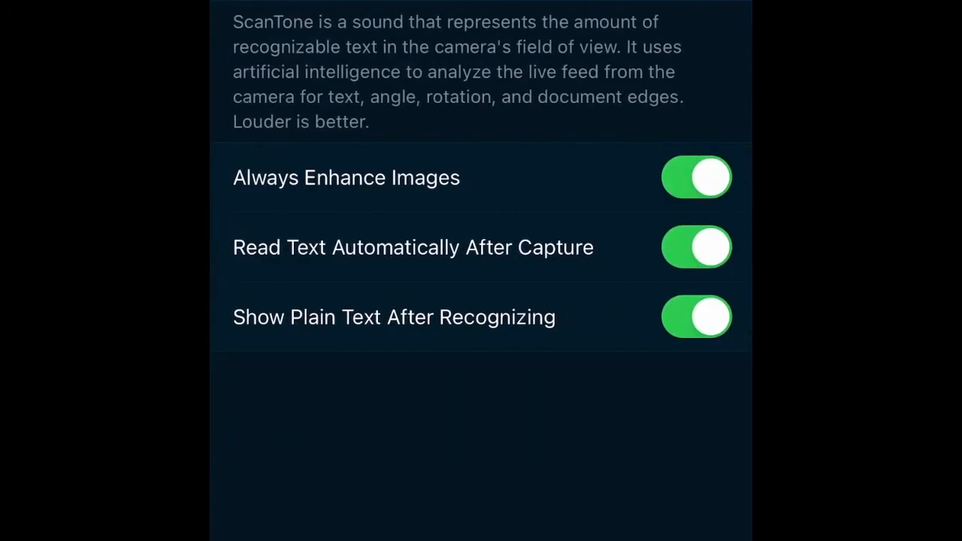
Leave settings, capture the page, and have the plain text read aloud with word highlighting.
left_click(696, 246)
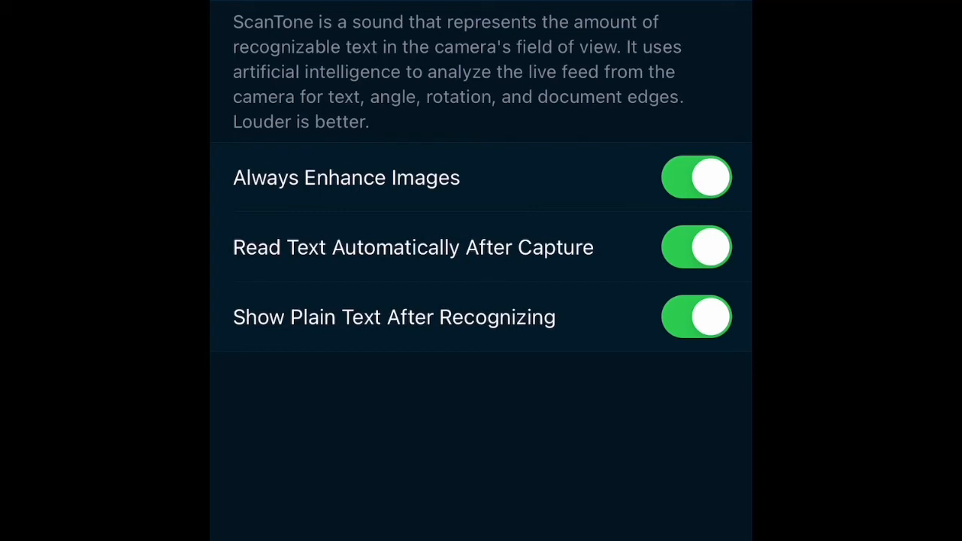
left_click(696, 316)
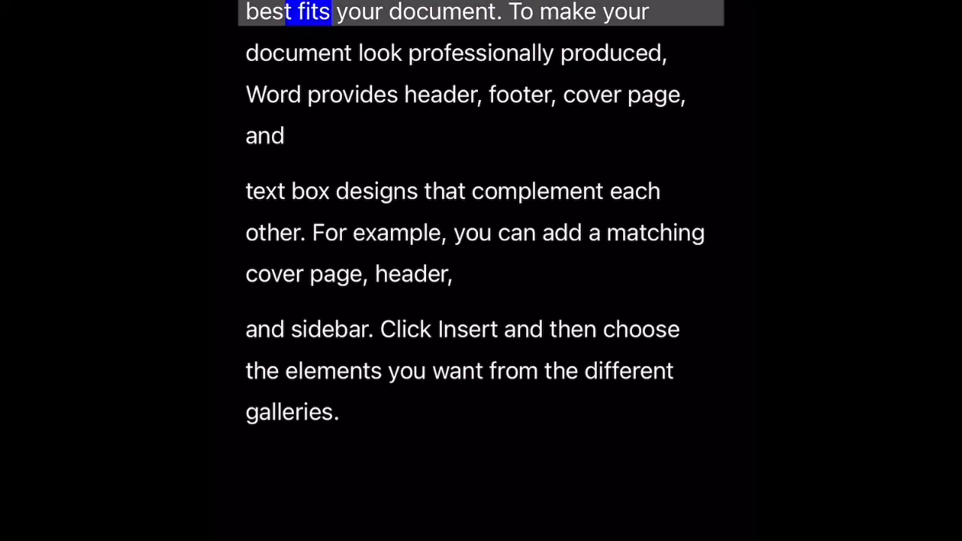
double_click(520, 13)
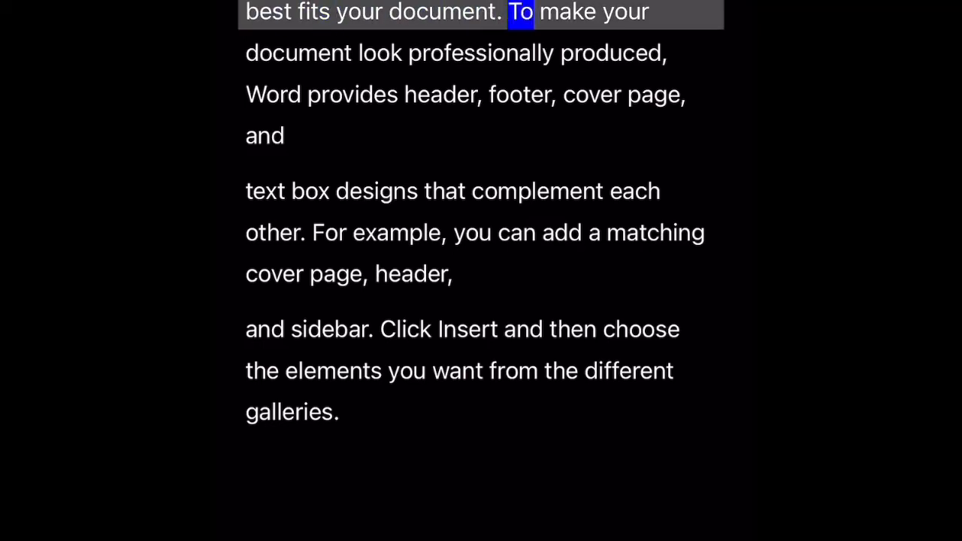